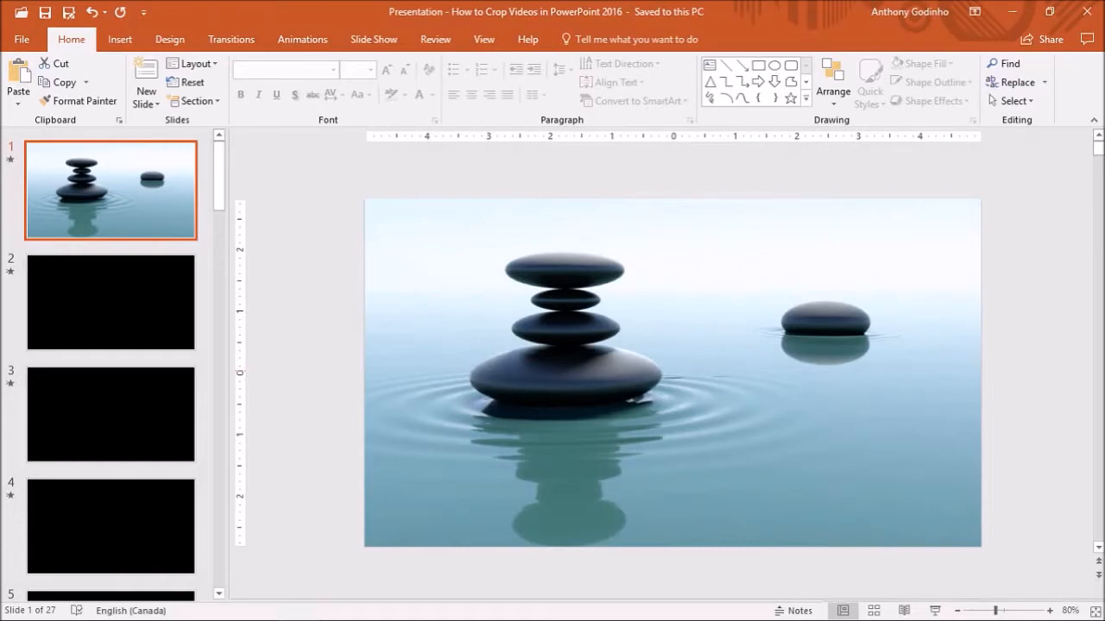
Step: Select the stacked-stones video on slide 1 and show its Video Tools Format options
click(672, 372)
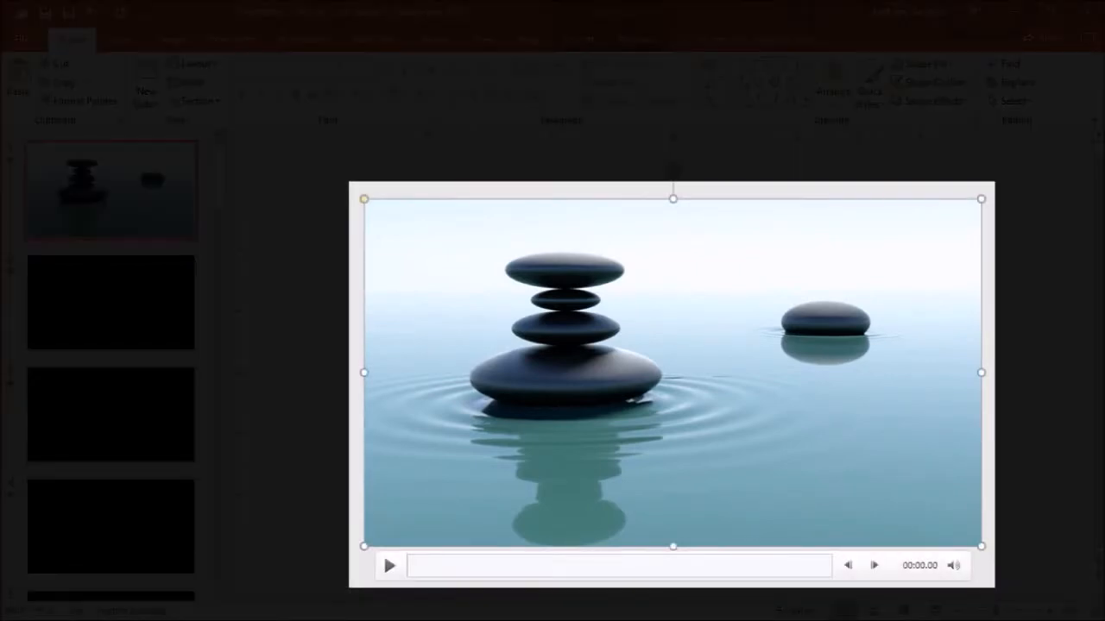
click(673, 371)
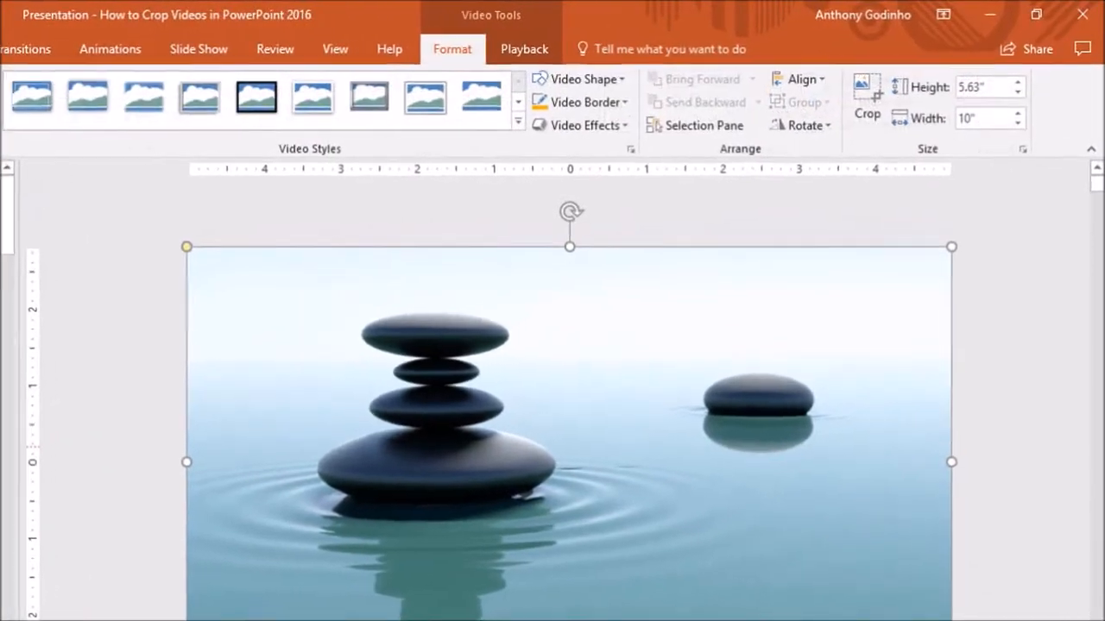
click(866, 93)
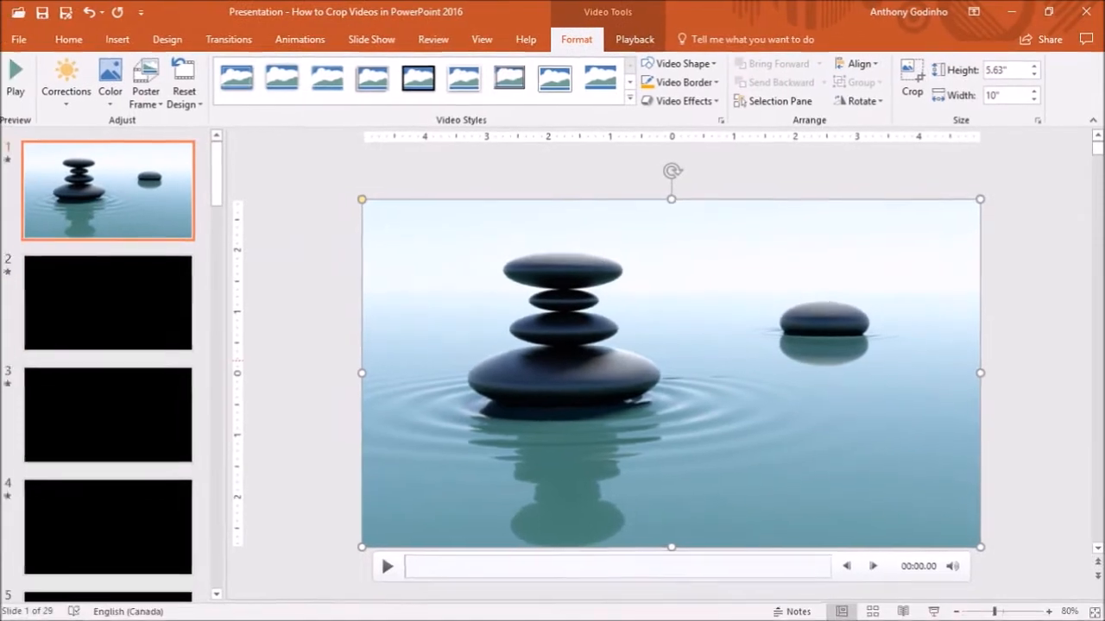
Step: Crop the video's sides inward to a narrow 4.83" central strip around the stones
click(912, 82)
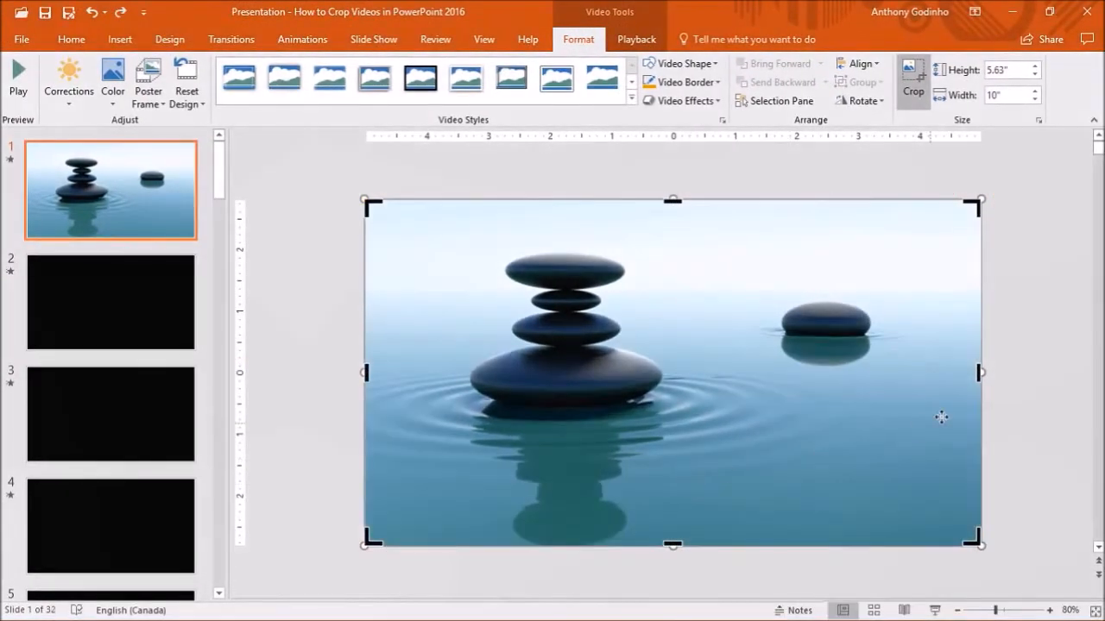
drag(979, 372, 727, 367)
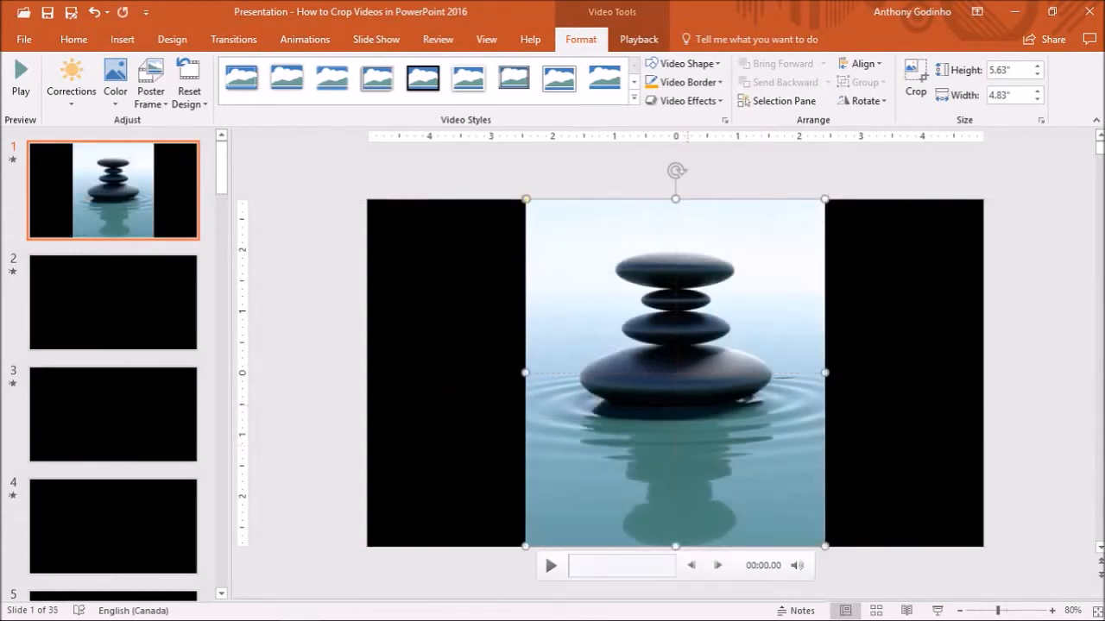
click(303, 39)
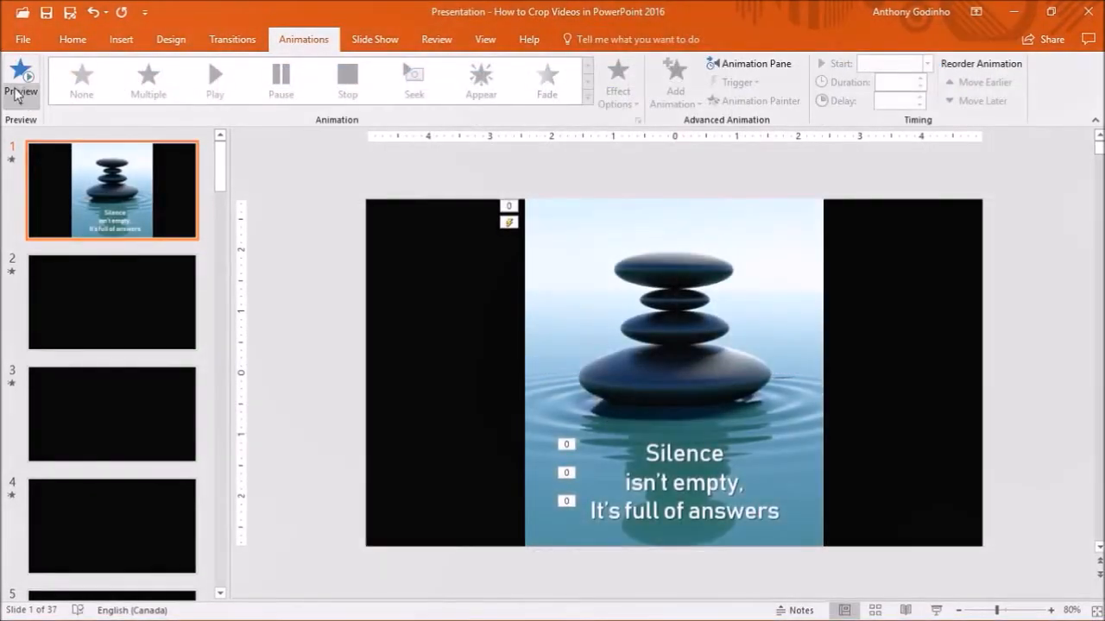